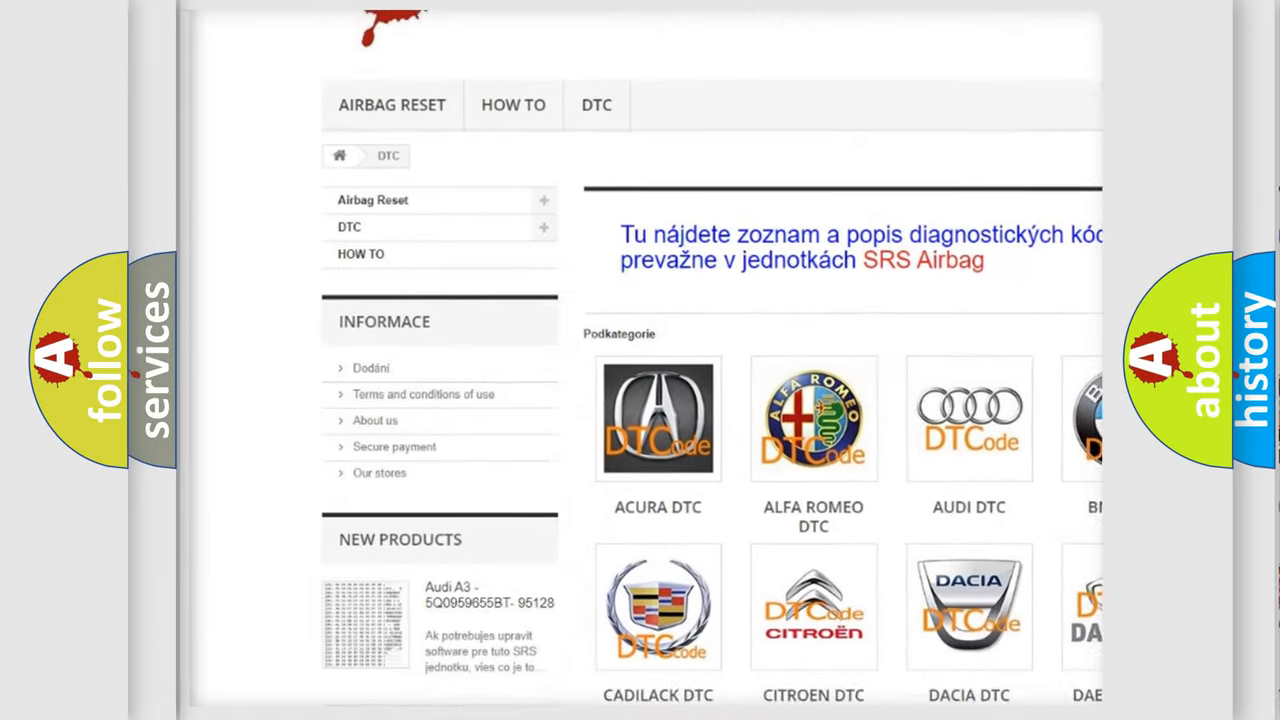
scroll("down", 3)
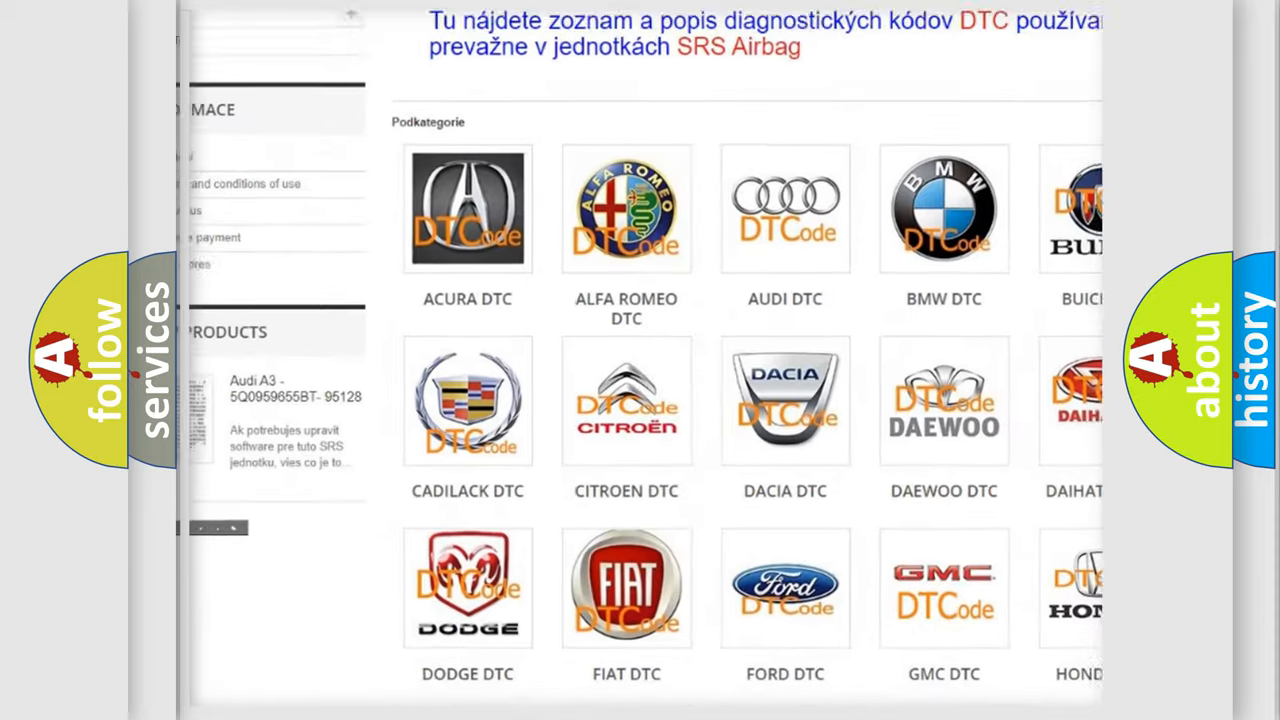
scroll("down", 3)
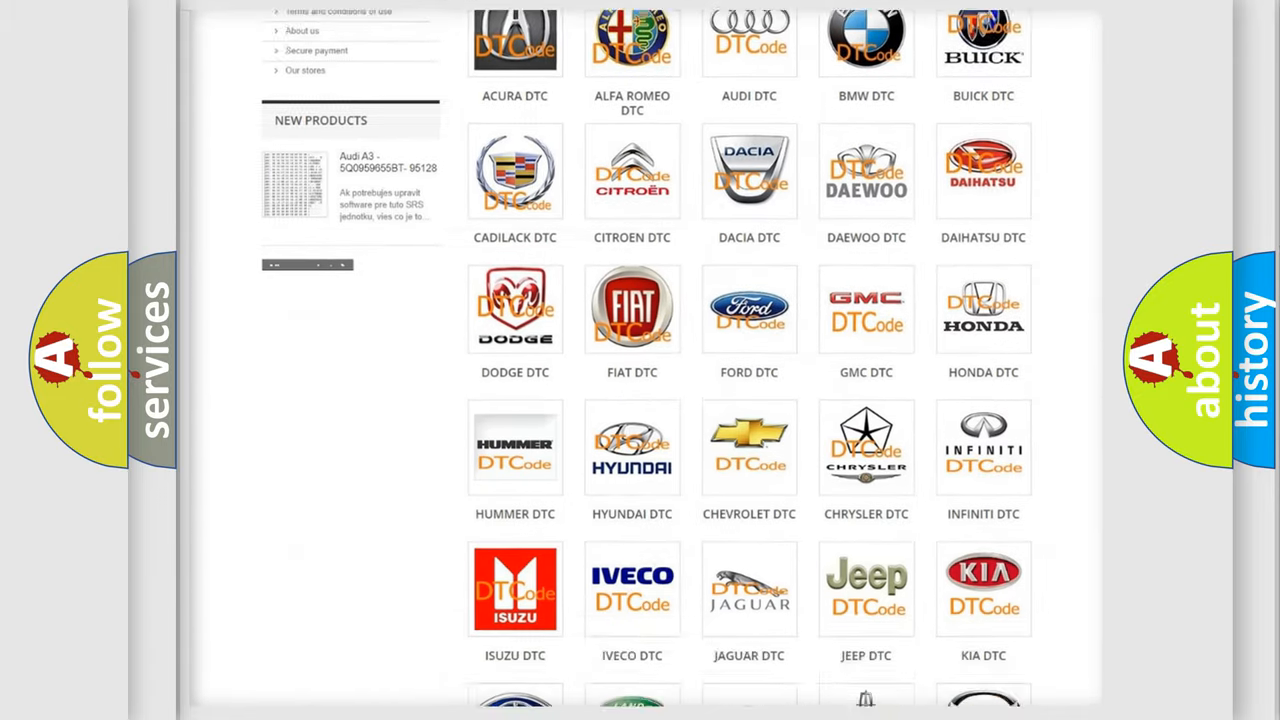
scroll("down", 3)
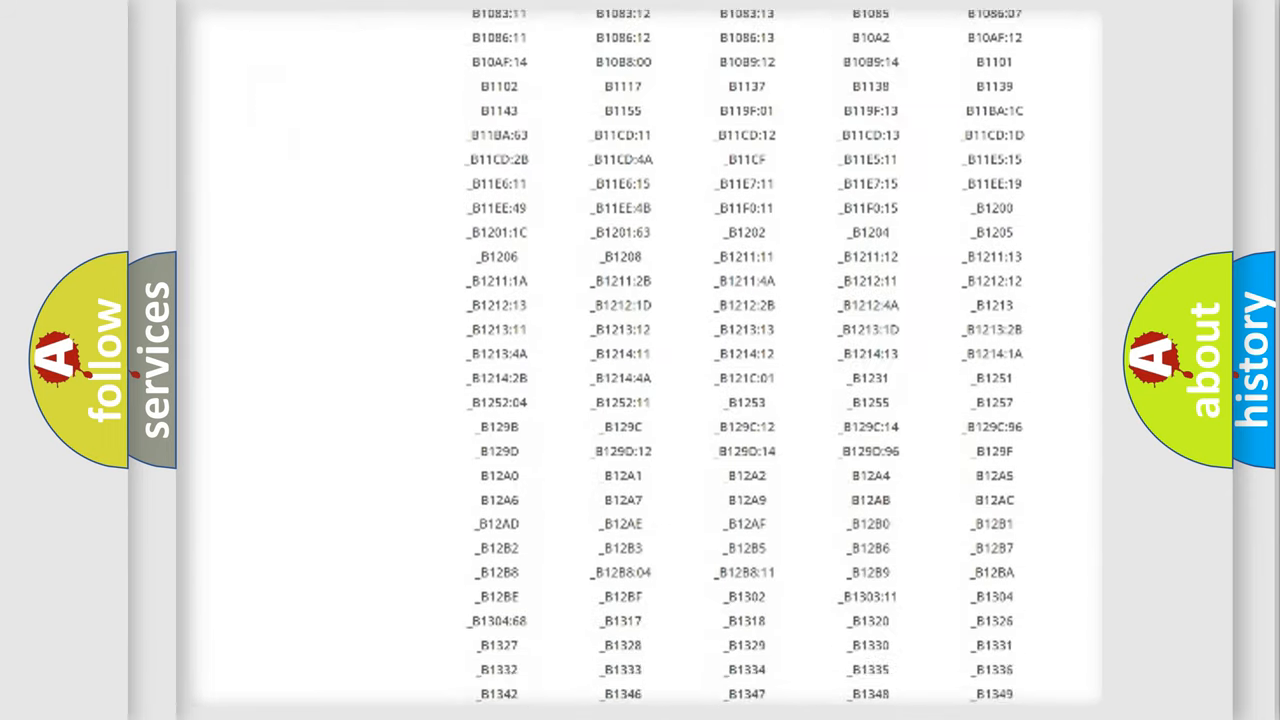
scroll("down", 3)
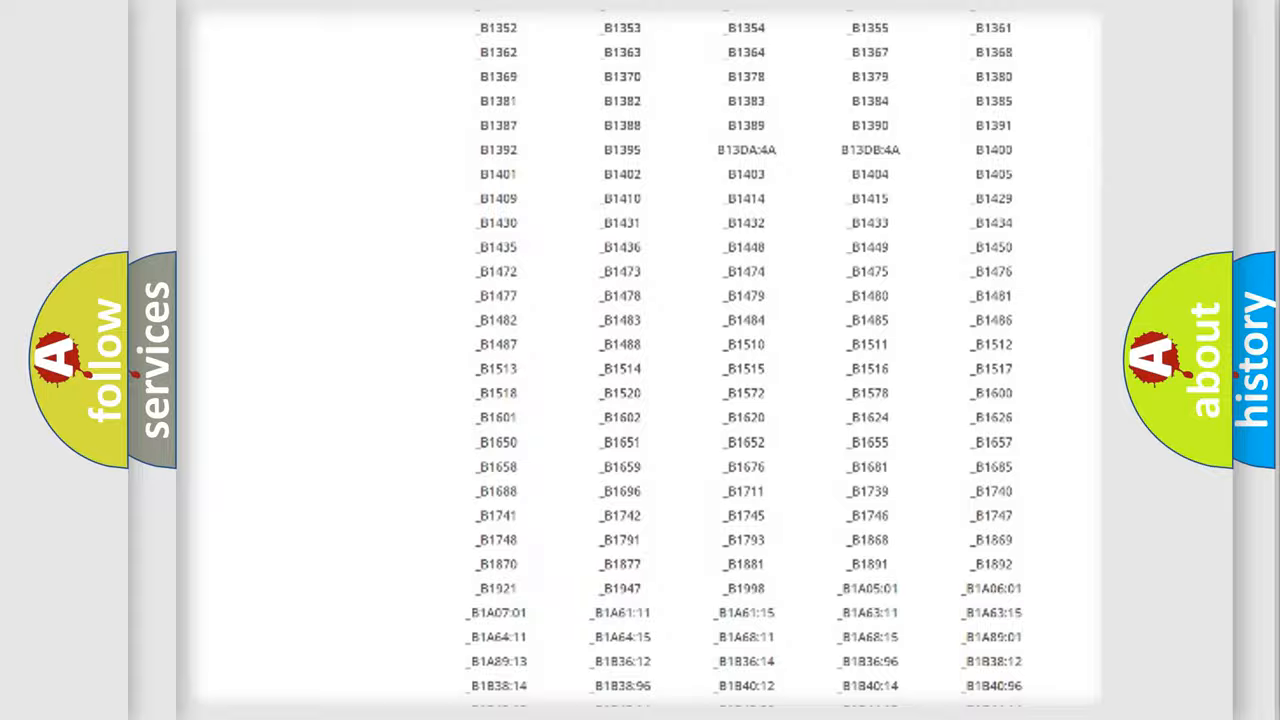